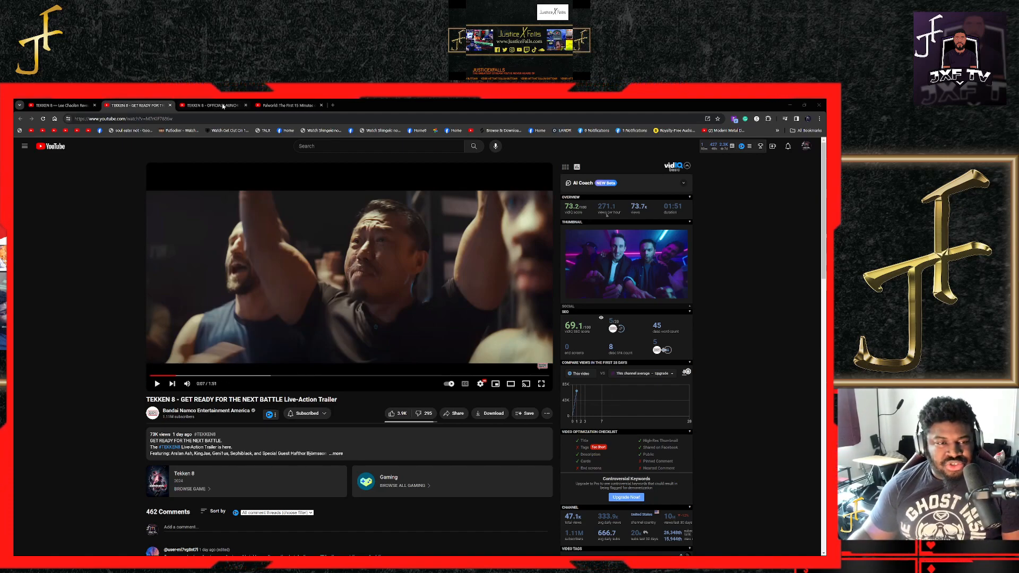
# Bring the TEKKEN 8 Official Launch Trailer tab to the front after briefly revisiting the live-action tab.
pyautogui.click(211, 105)
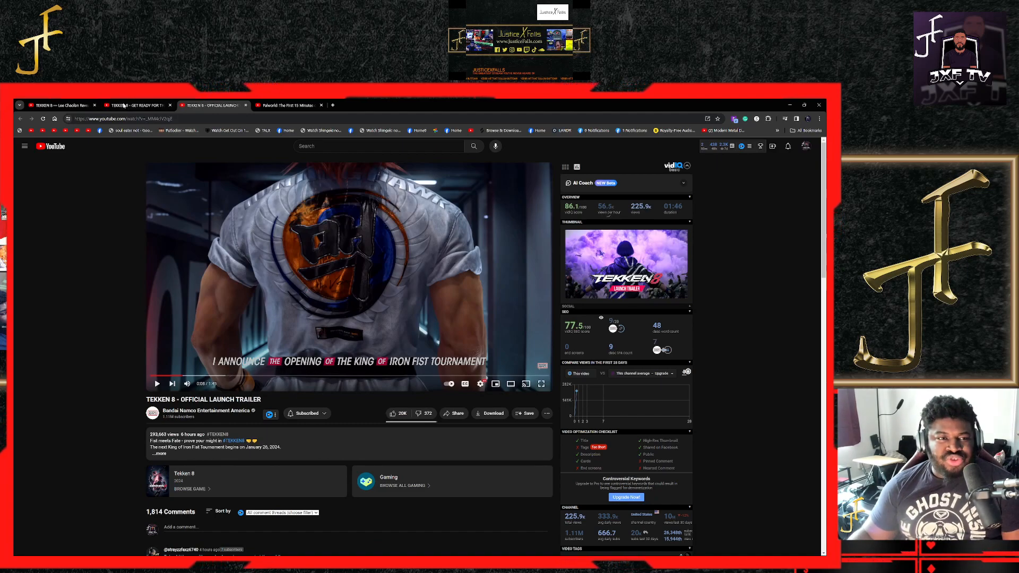
pyautogui.click(137, 105)
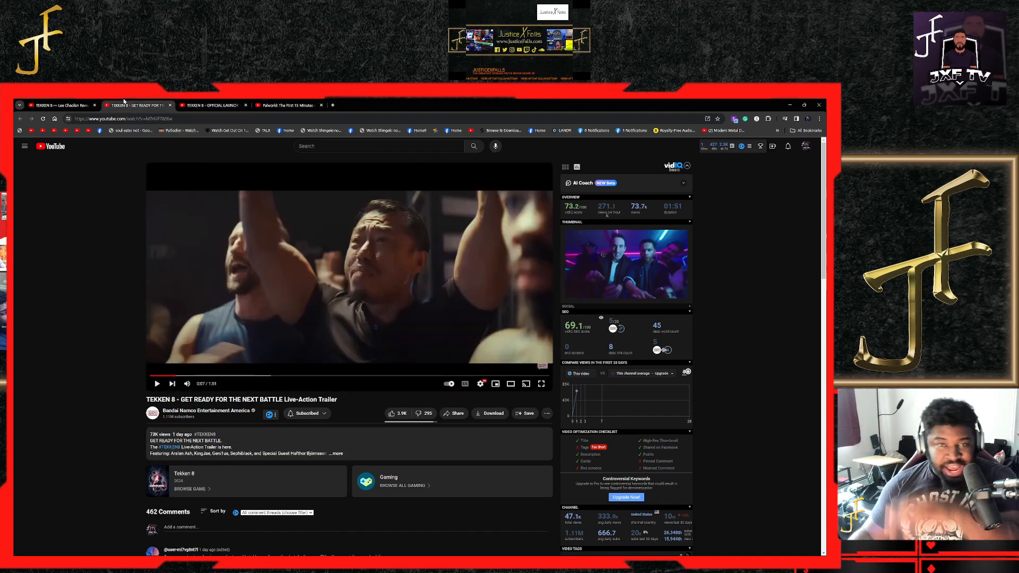
pyautogui.moveTo(61, 105)
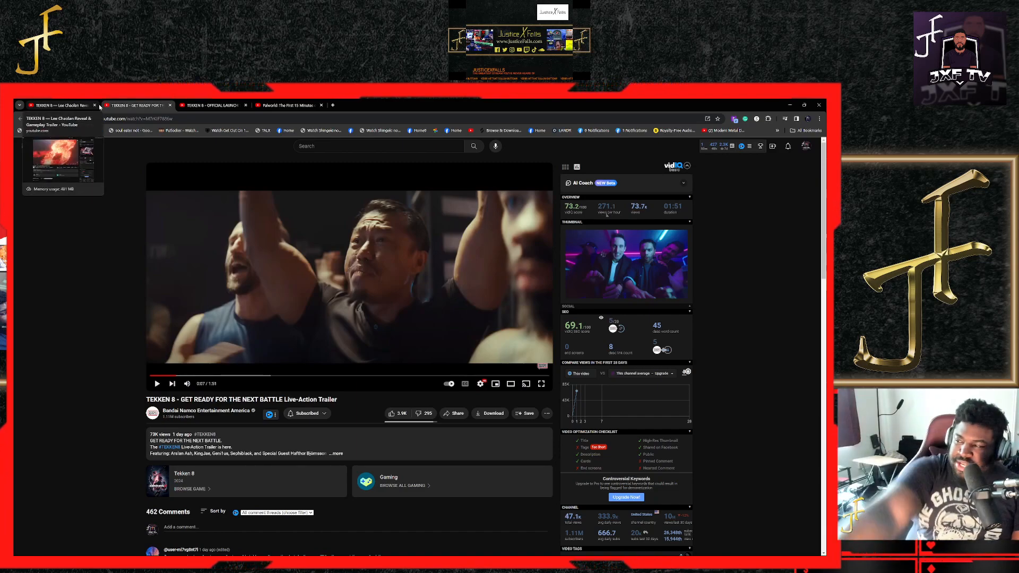
pyautogui.moveTo(119, 243)
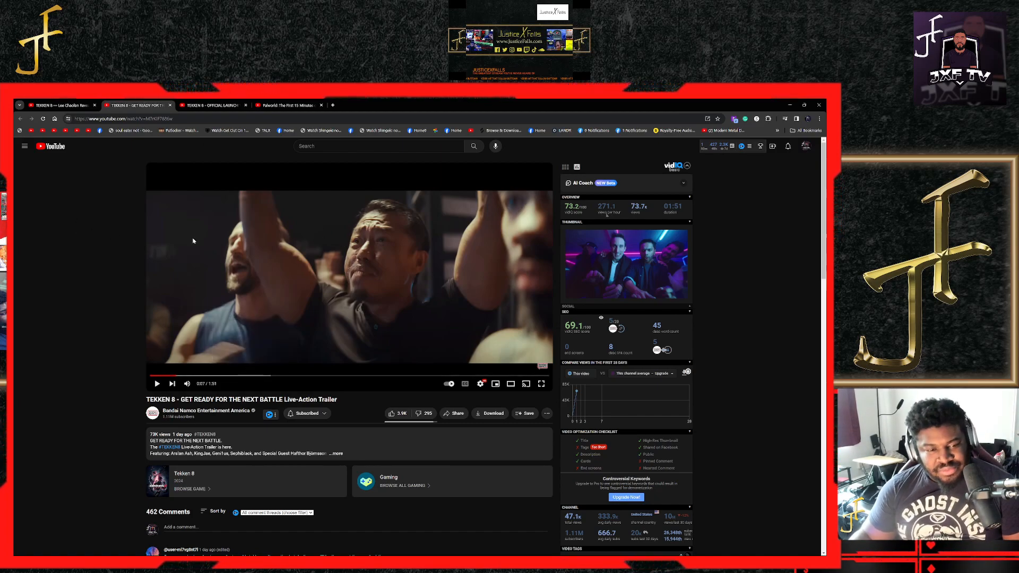
pyautogui.moveTo(97, 377)
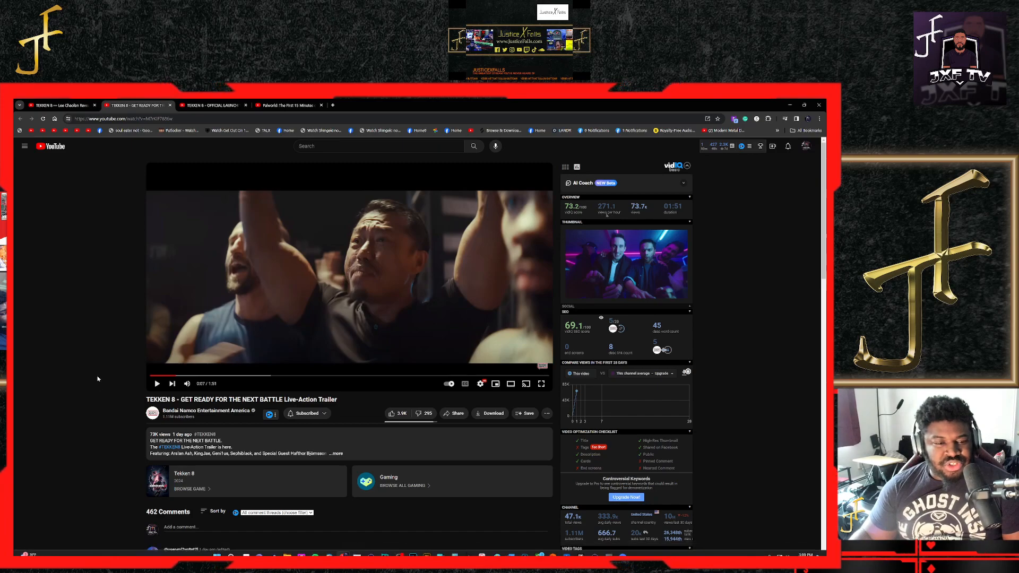
pyautogui.click(211, 105)
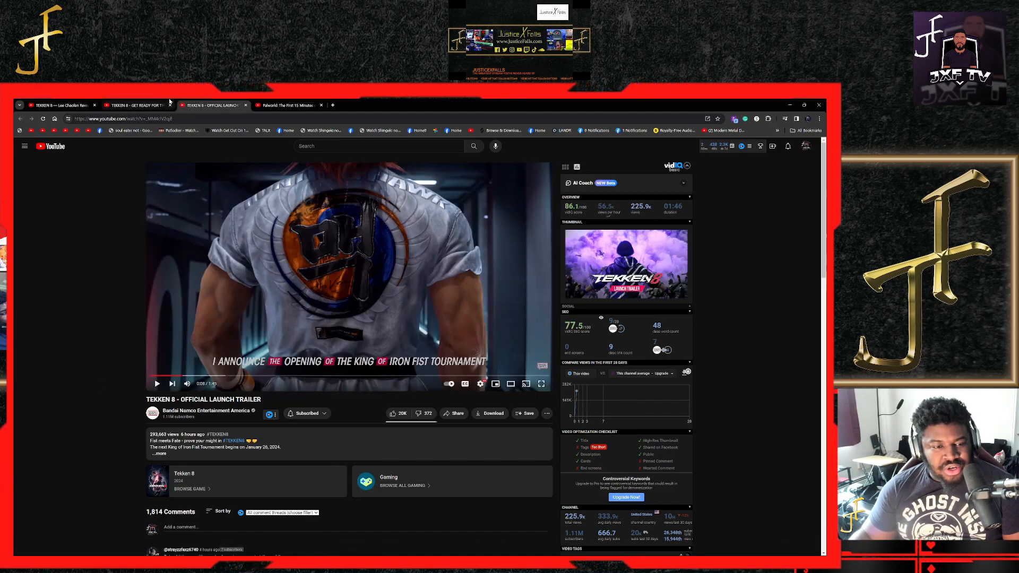
# Play the 'Get Ready for the Next Battle' live-action trailer full-screen.
pyautogui.click(133, 105)
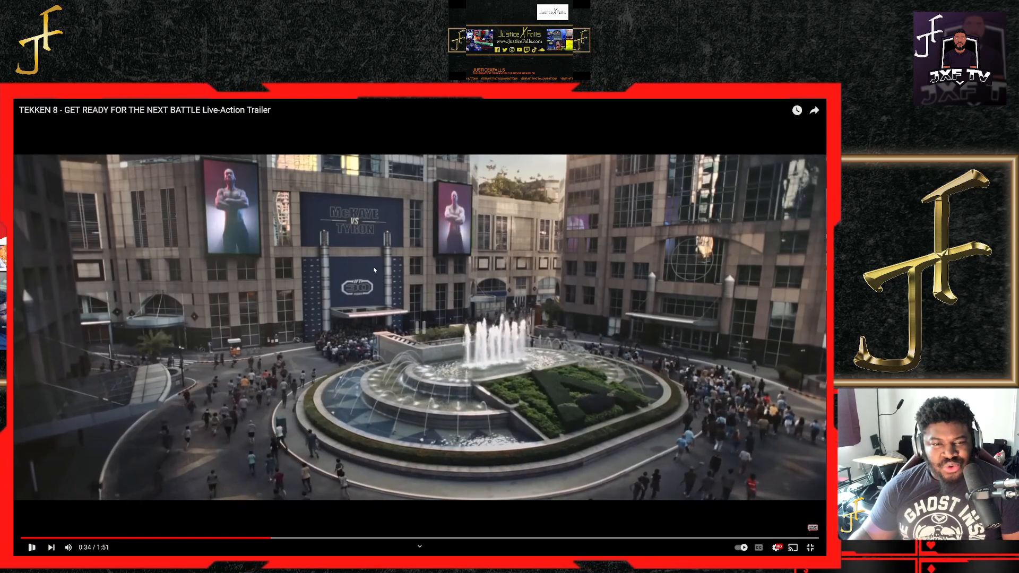
# Pause the live-action trailer at 0:34 of its 1:51 runtime.
pyautogui.click(31, 548)
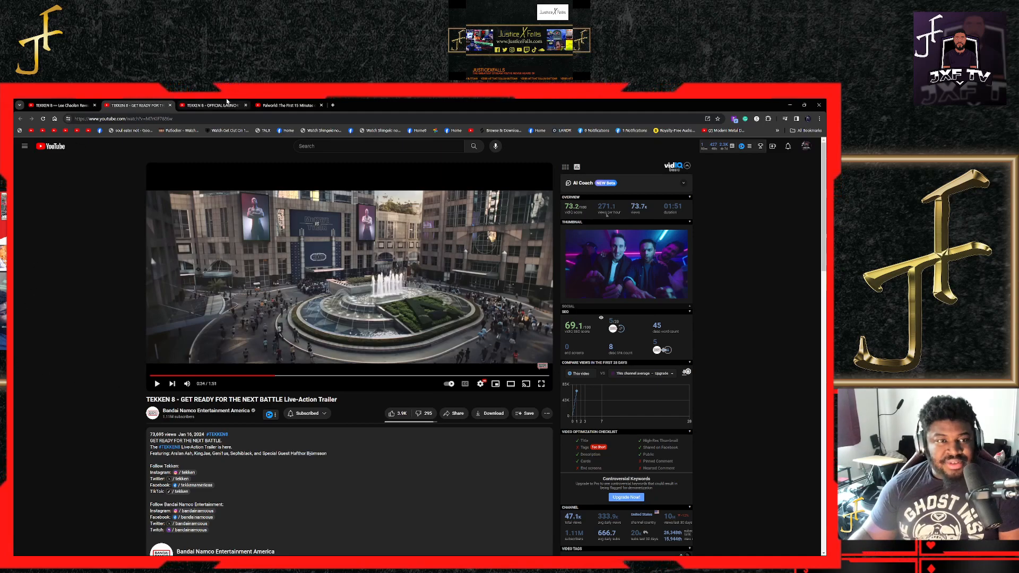
# Return to the launch trailer tab and show the Windows notifications and calendar panel.
pyautogui.click(211, 105)
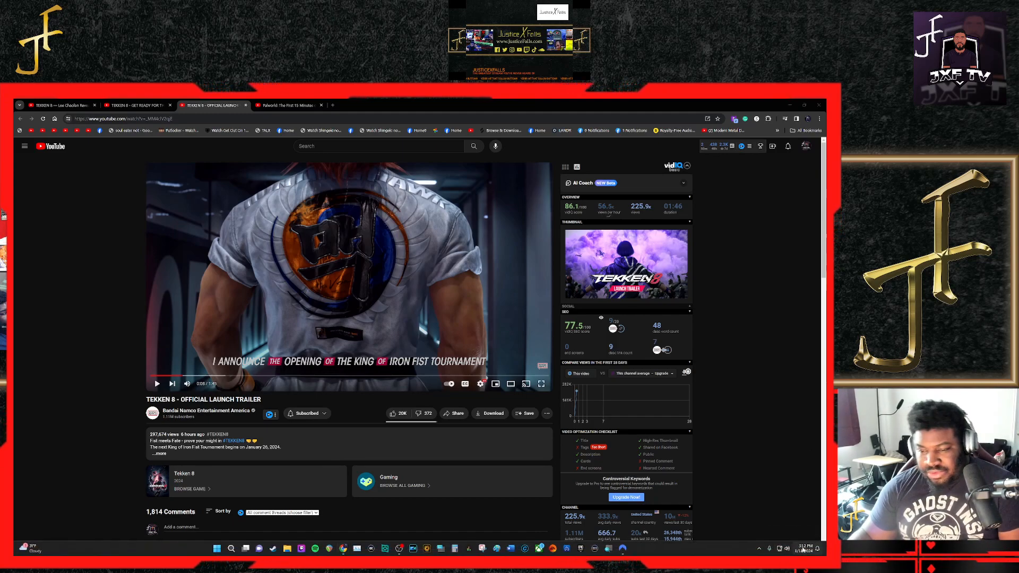
pyautogui.click(803, 548)
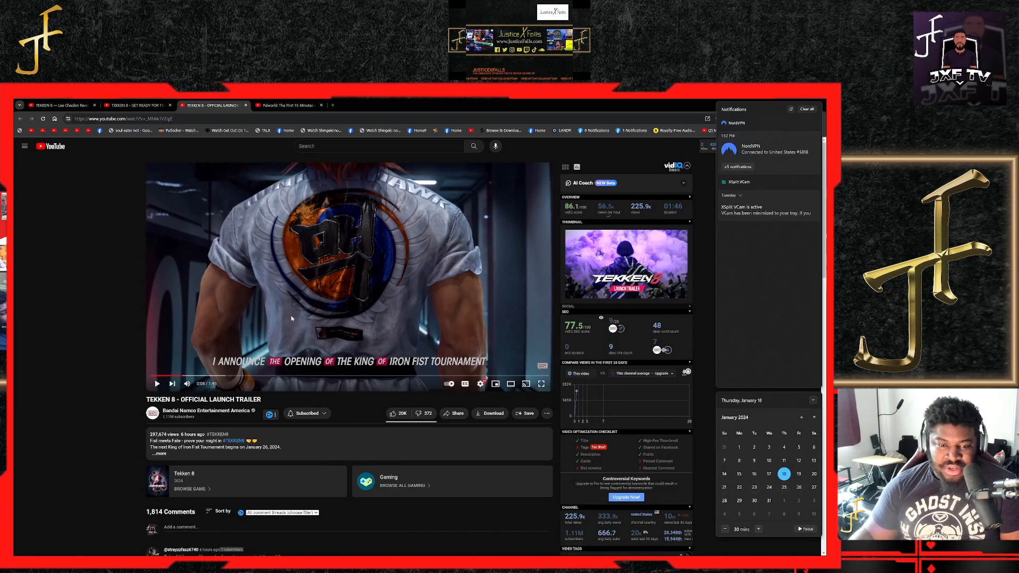
pyautogui.moveTo(386, 276)
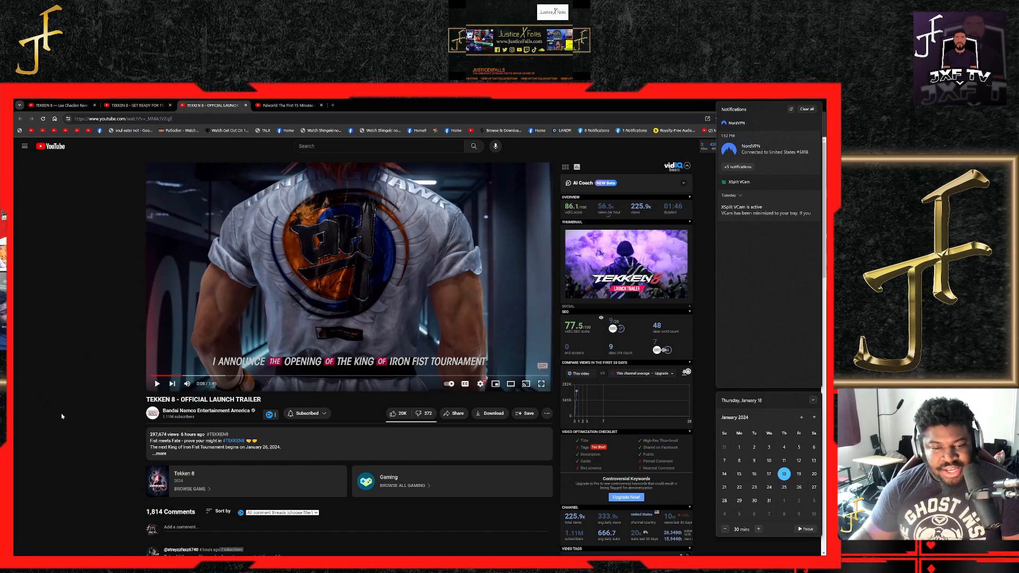
# Watch the launch trailer full-screen through its opening tournament announcement.
pyautogui.click(541, 383)
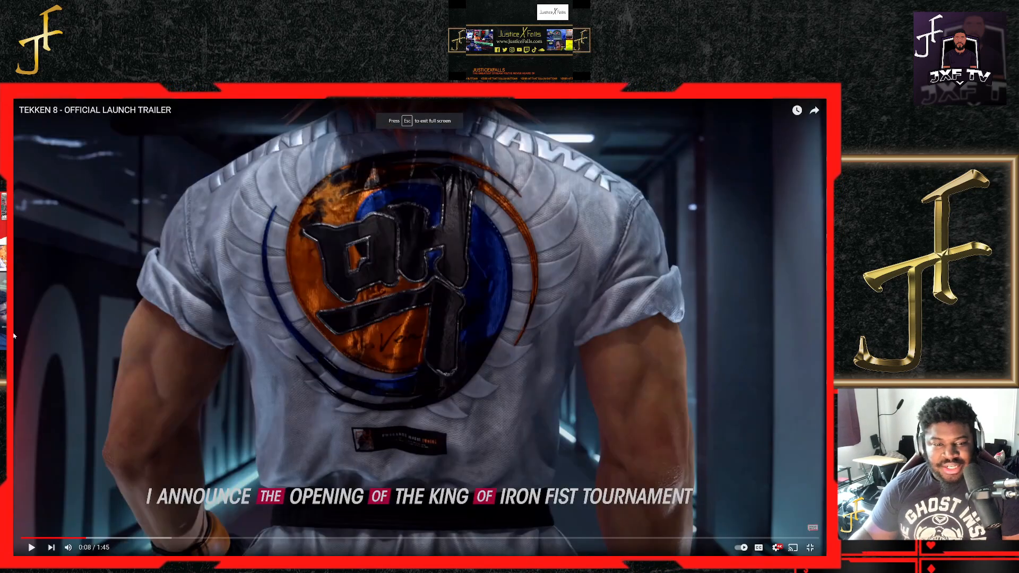
pyautogui.moveTo(39, 537)
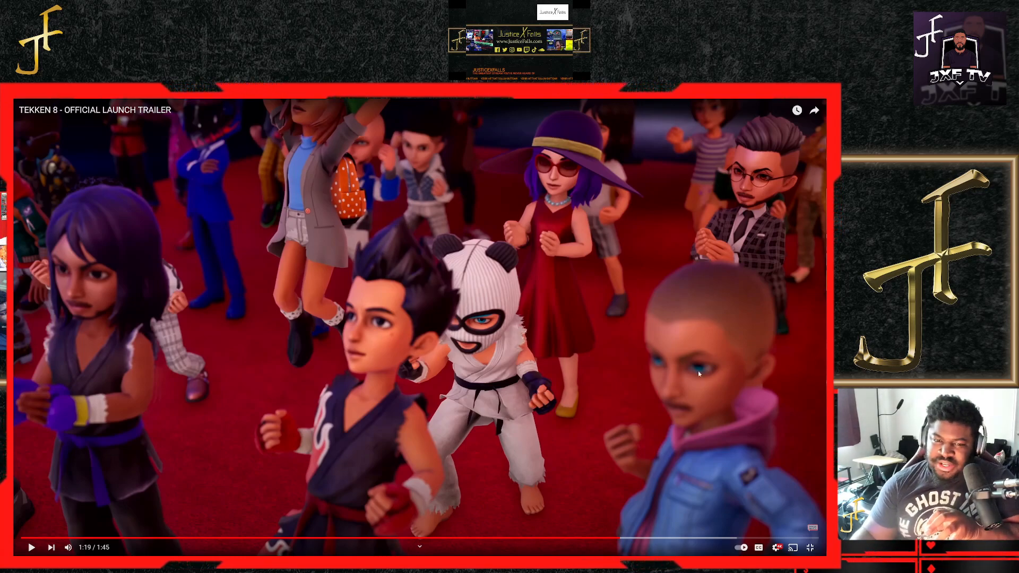
pyautogui.moveTo(577, 351)
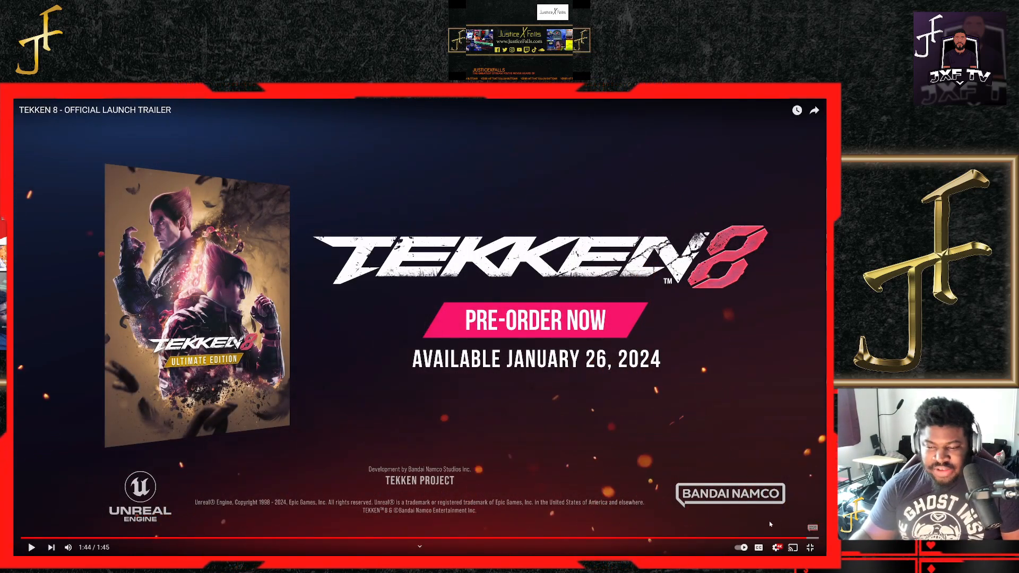
pyautogui.moveTo(743, 538)
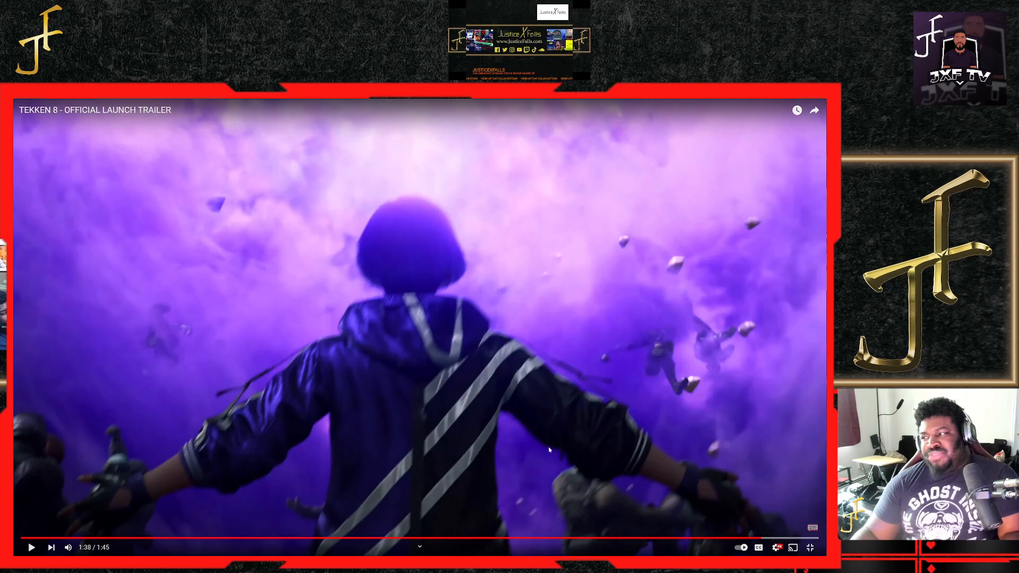
pyautogui.moveTo(461, 503)
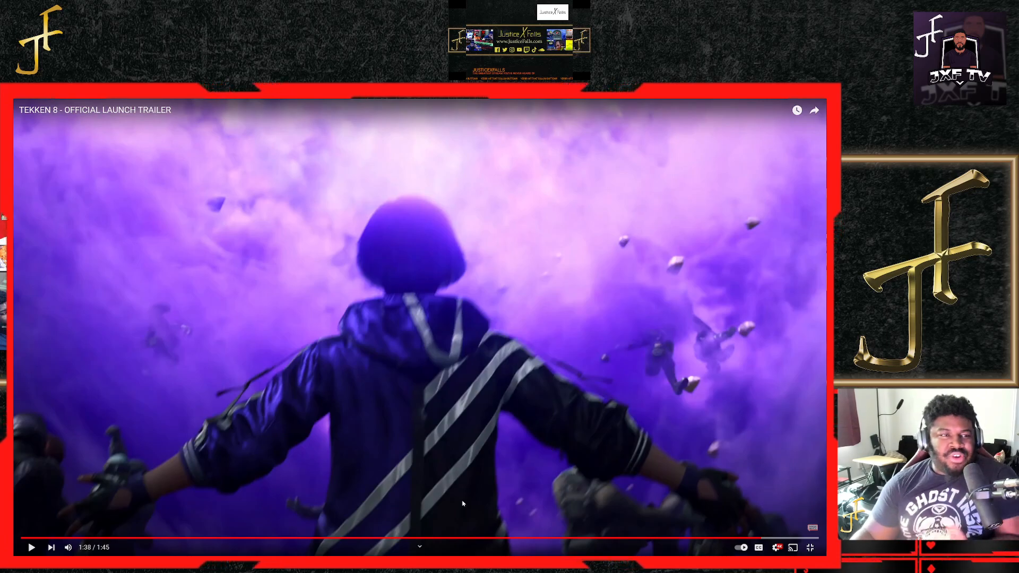
pyautogui.moveTo(269, 278)
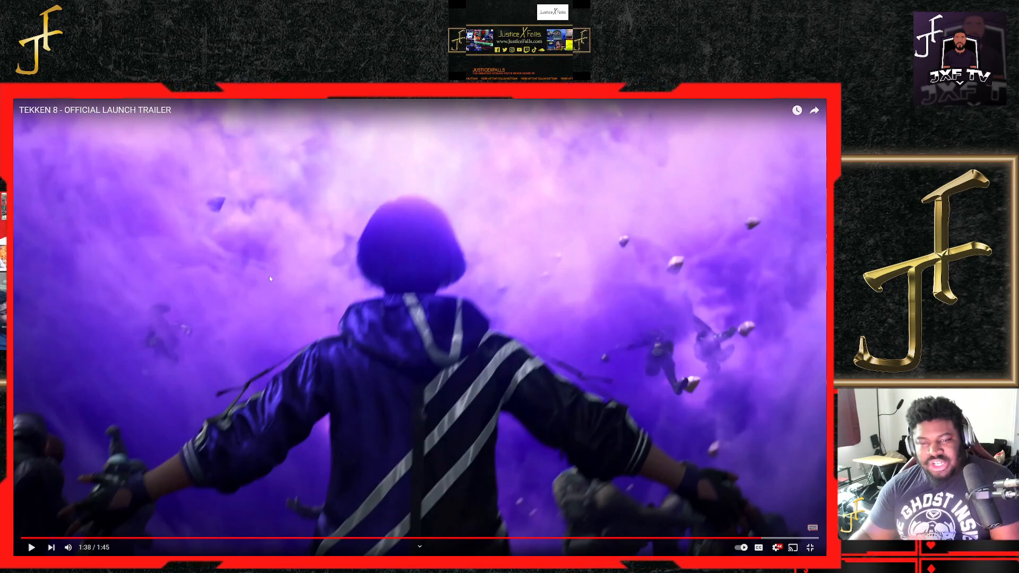
pyautogui.moveTo(266, 404)
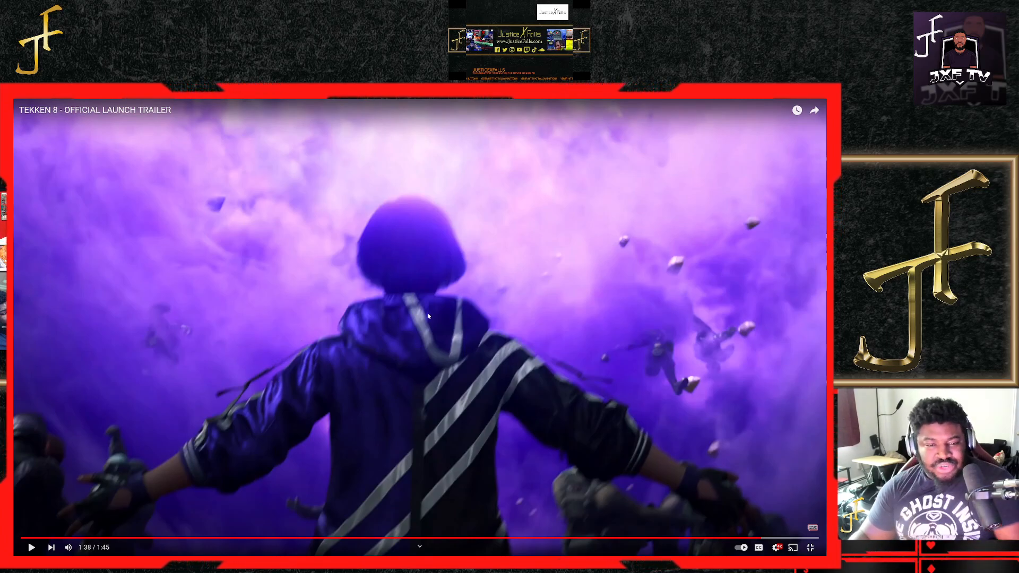
pyautogui.moveTo(325, 401)
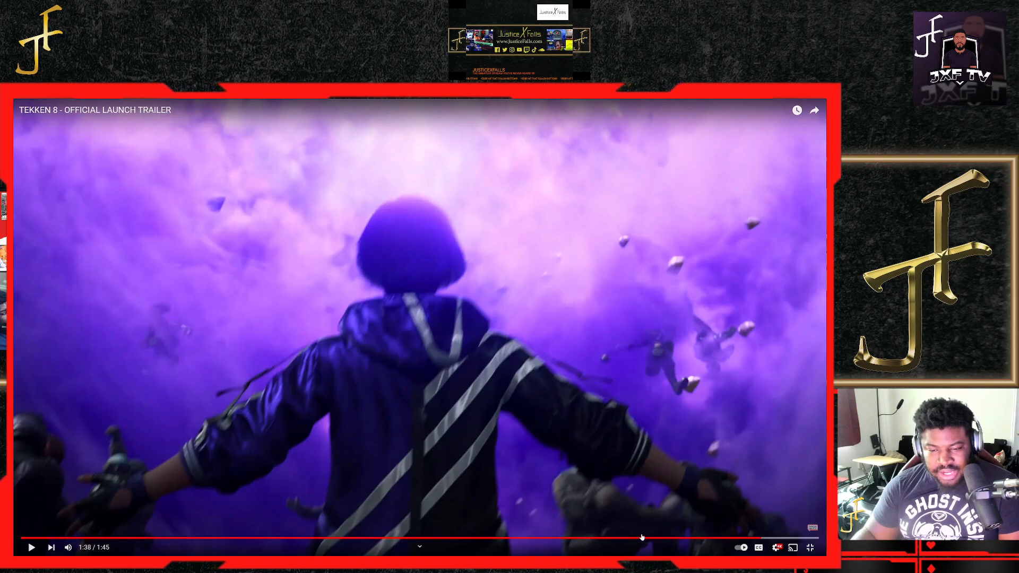
pyautogui.moveTo(683, 540)
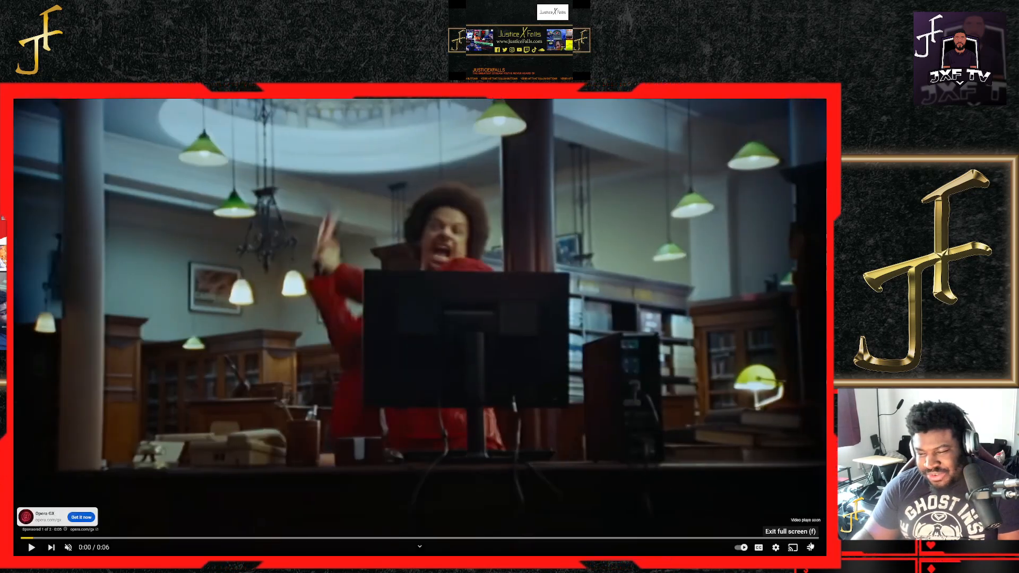
# Leave full screen during the ad, then restore it as the launch trailer replays from the start.
pyautogui.click(789, 531)
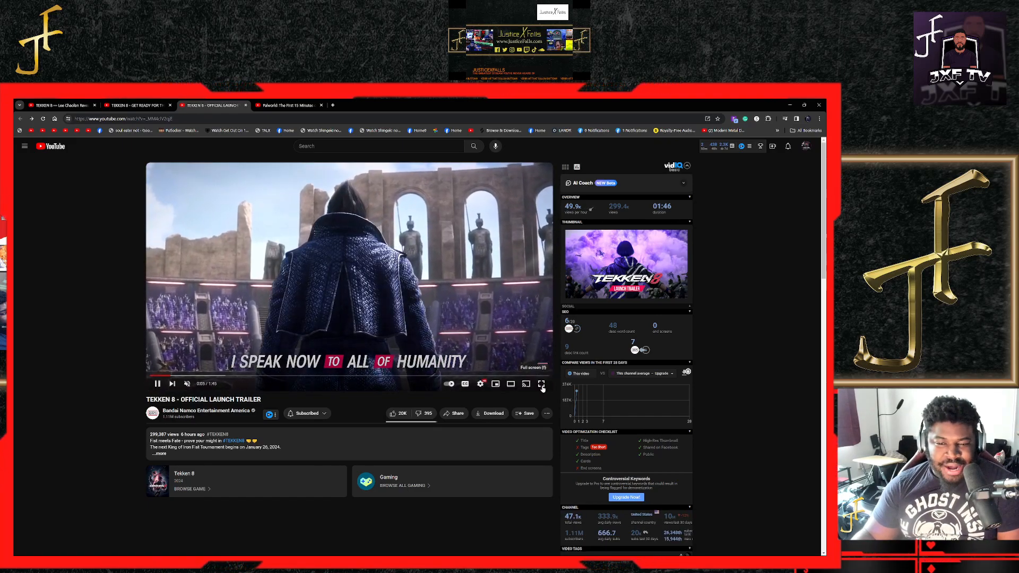
pyautogui.click(541, 383)
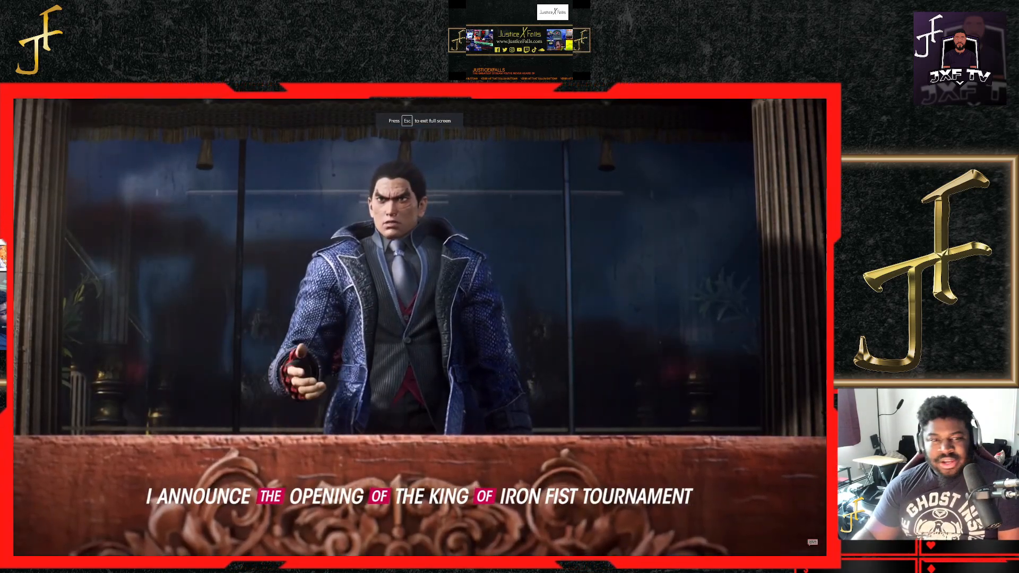